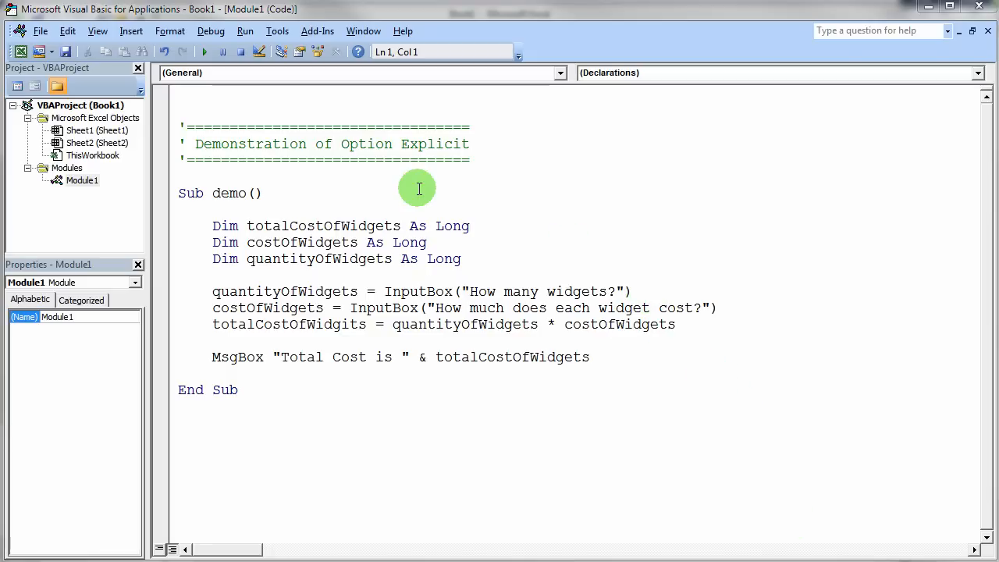
pyautogui.moveTo(378, 188)
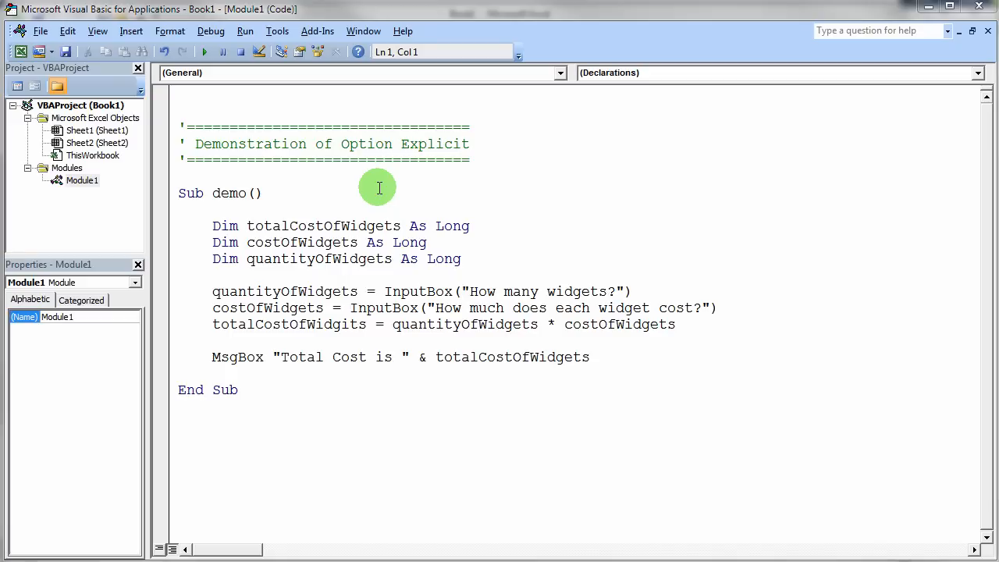
pyautogui.moveTo(203, 97)
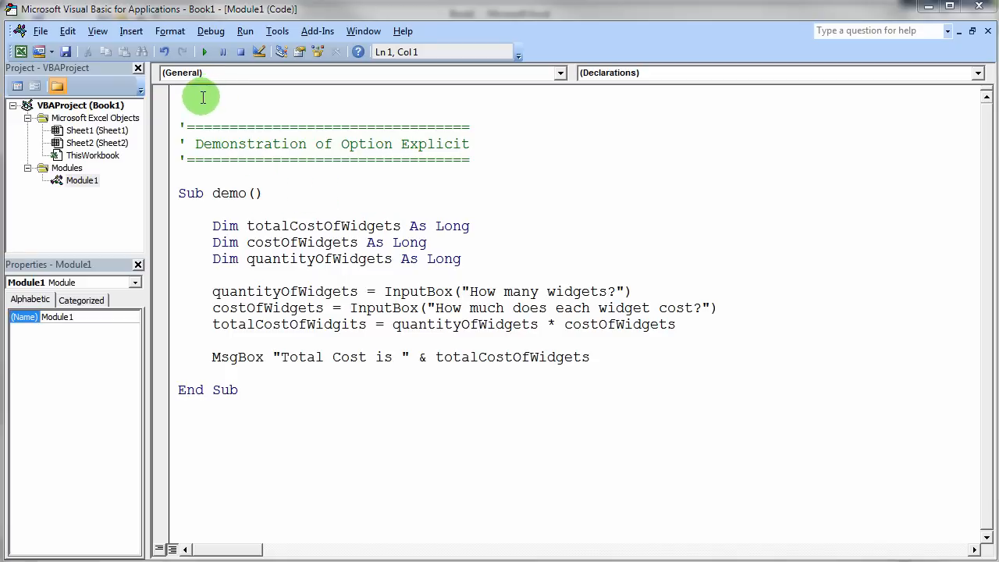
pyautogui.moveTo(259, 159)
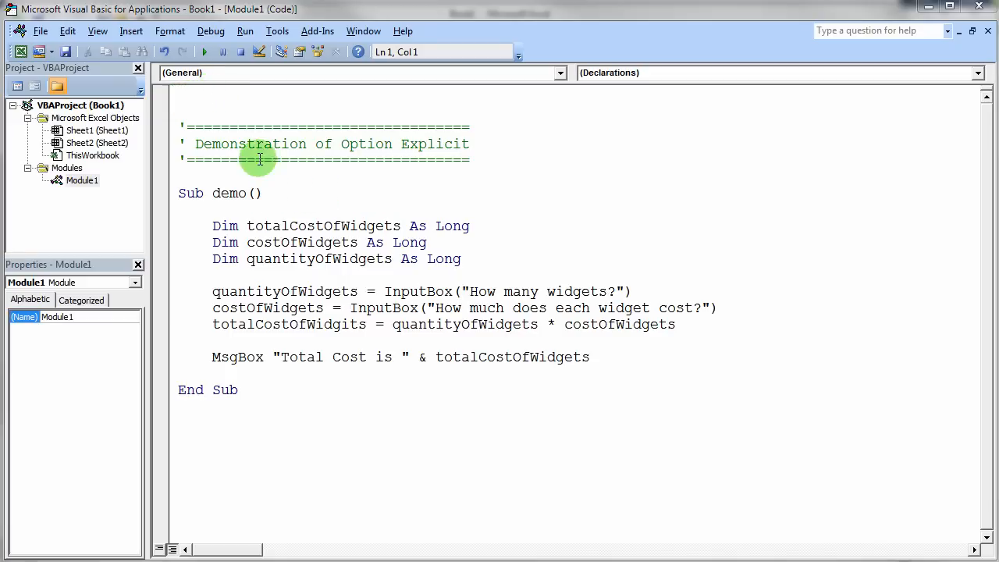
pyautogui.moveTo(294, 144)
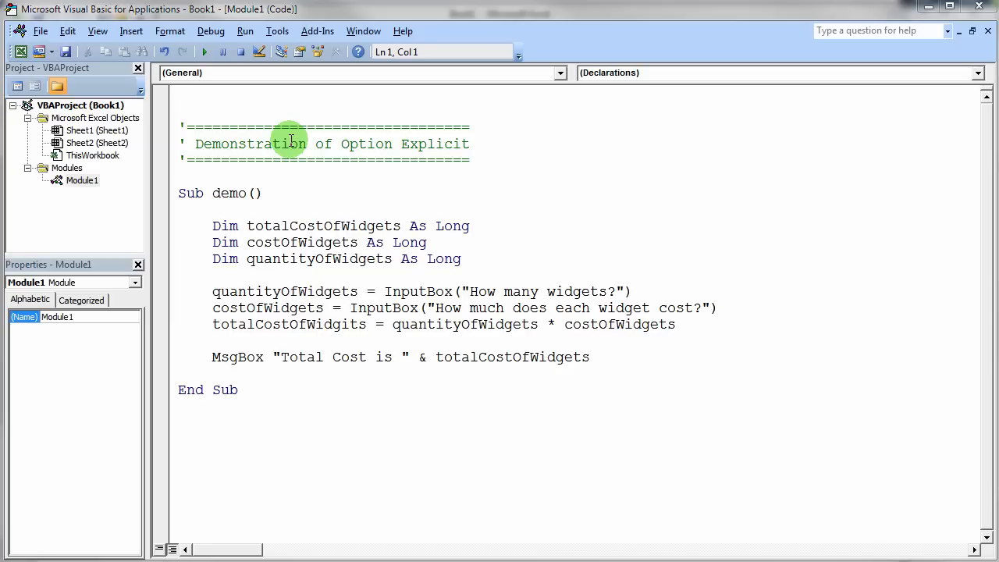
pyautogui.moveTo(169, 101)
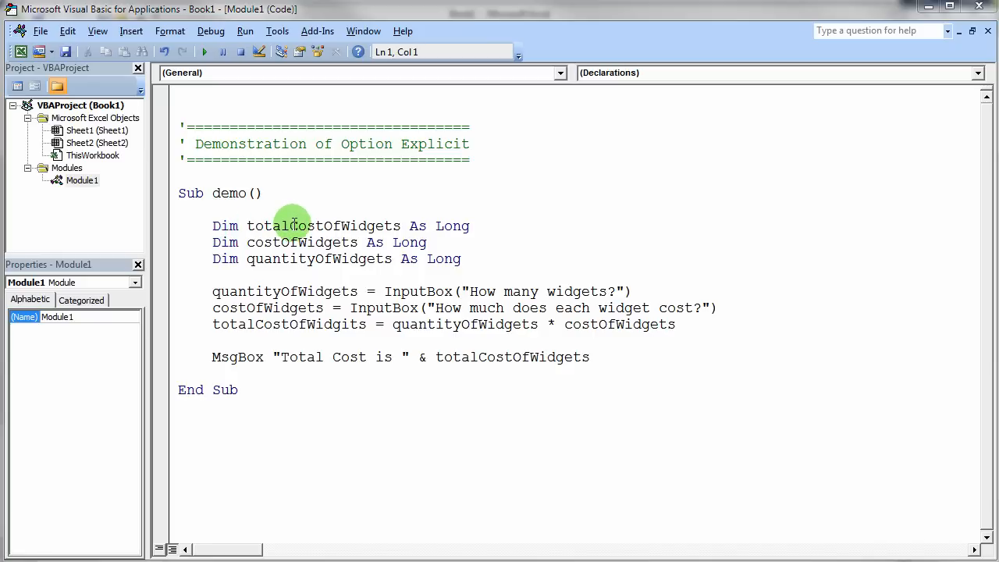
# Step: Highlight the two variable declarations and both InputBox calls in the demo macro code
pyautogui.click(213, 225)
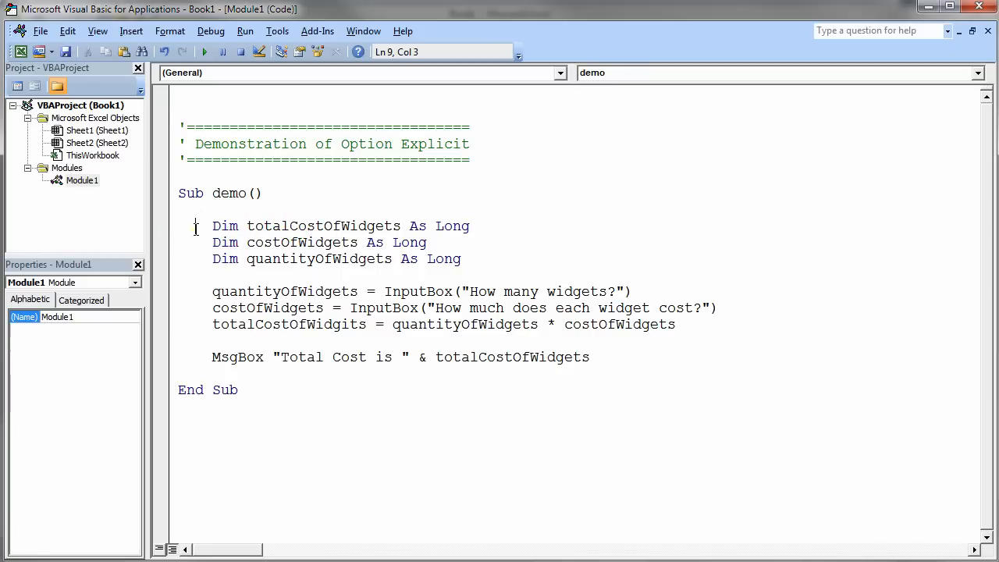
pyautogui.moveTo(212, 225); pyautogui.dragTo(469, 225)
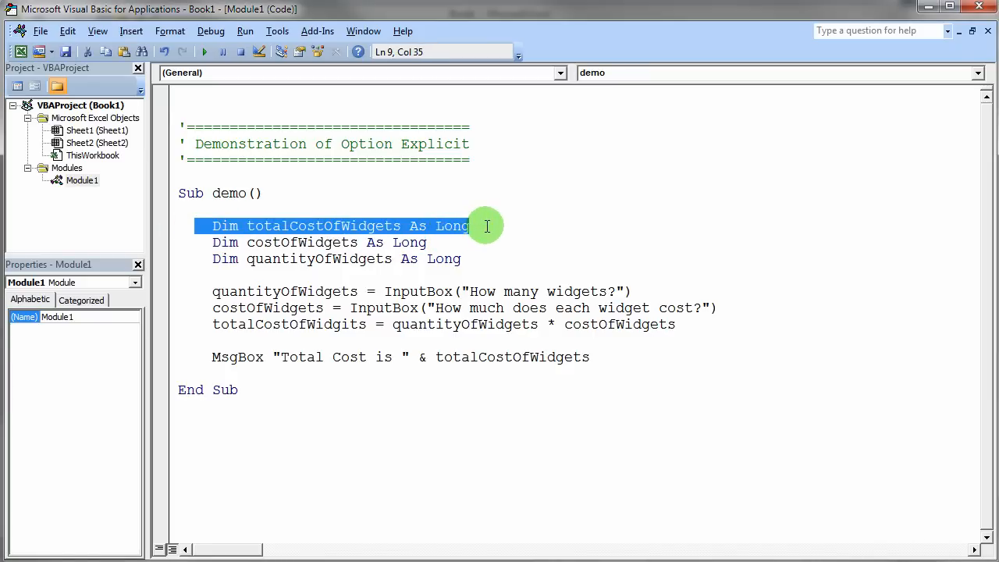
pyautogui.moveTo(484, 236)
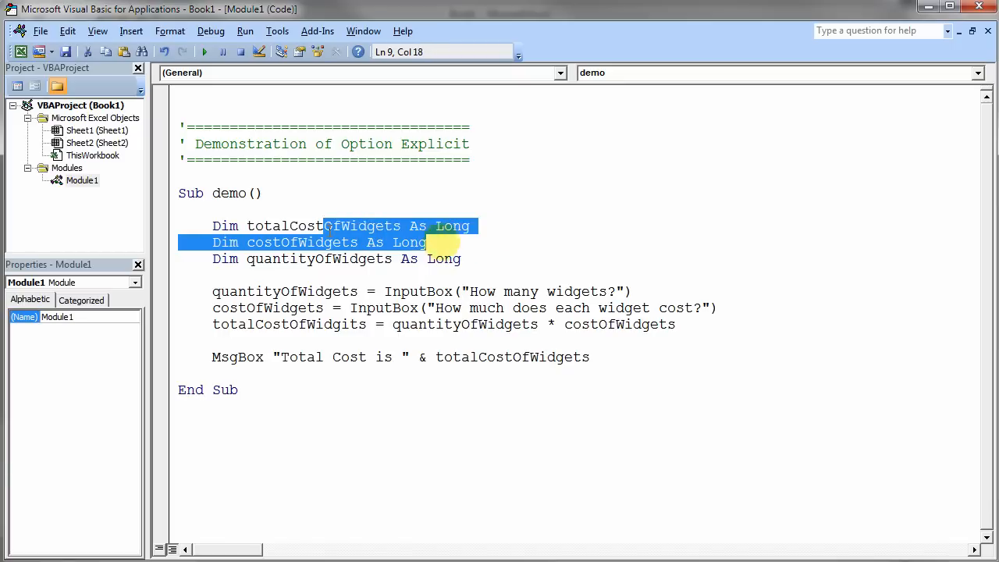
pyautogui.click(227, 242)
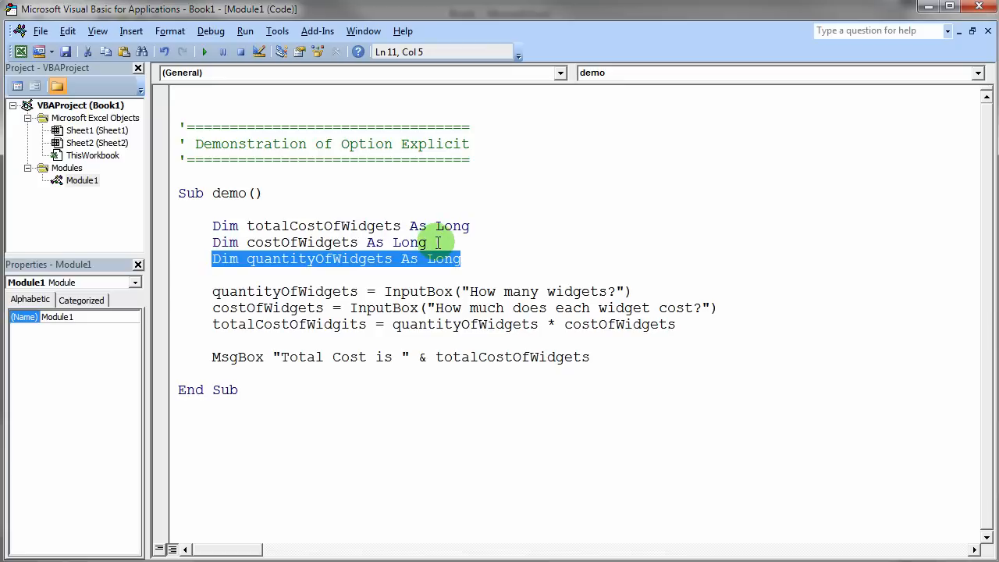
pyautogui.moveTo(403, 292)
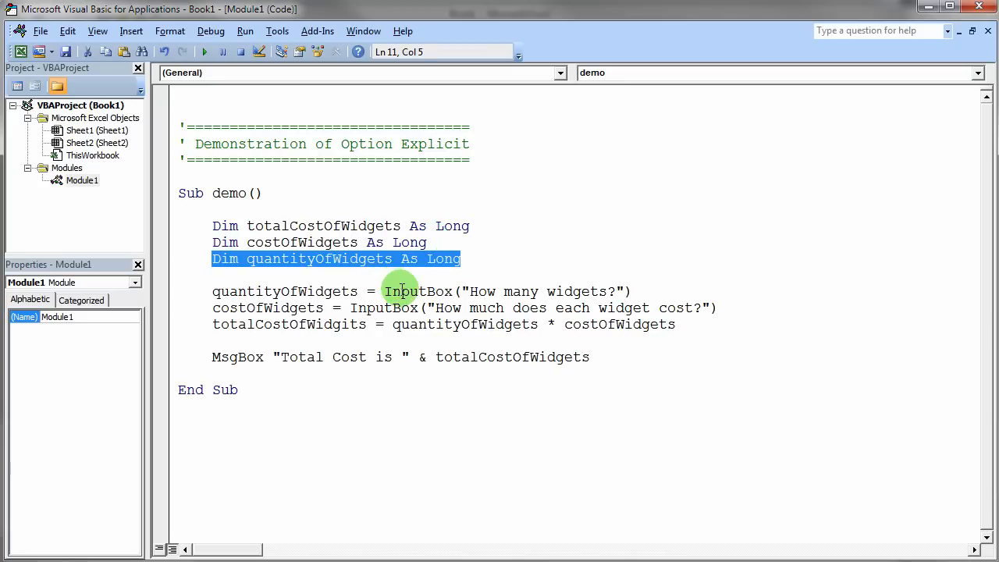
pyautogui.doubleClick(417, 292)
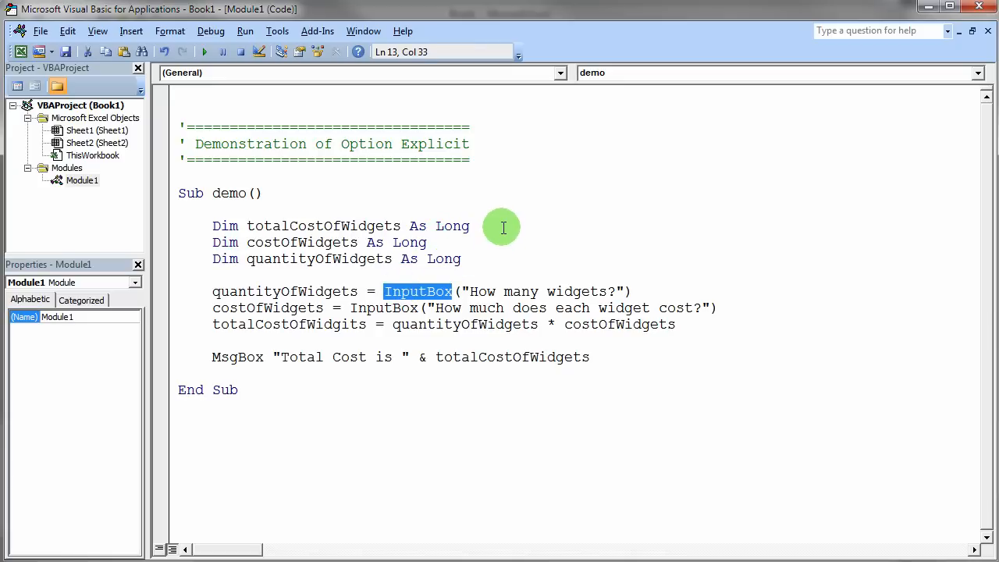
pyautogui.moveTo(447, 274)
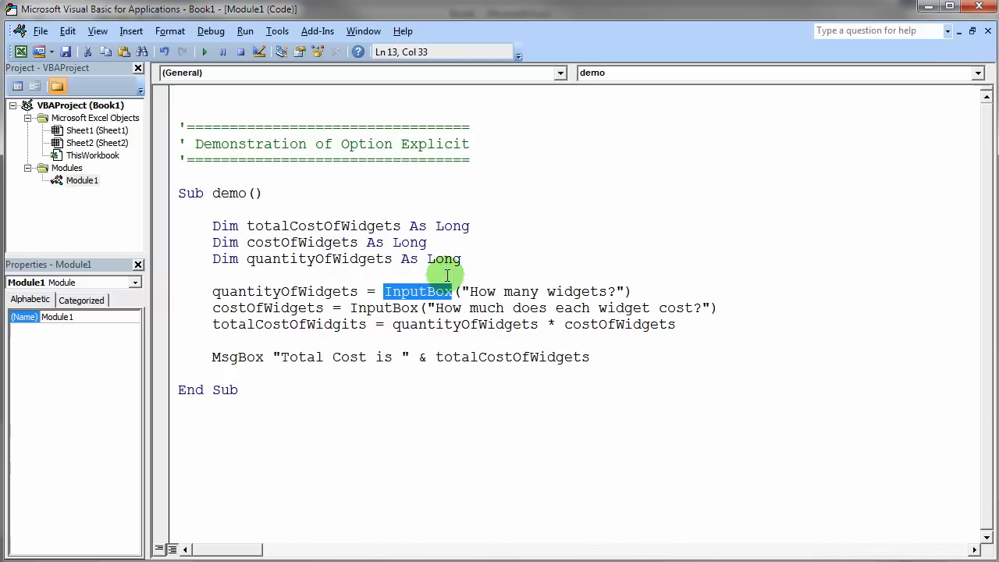
pyautogui.doubleClick(384, 308)
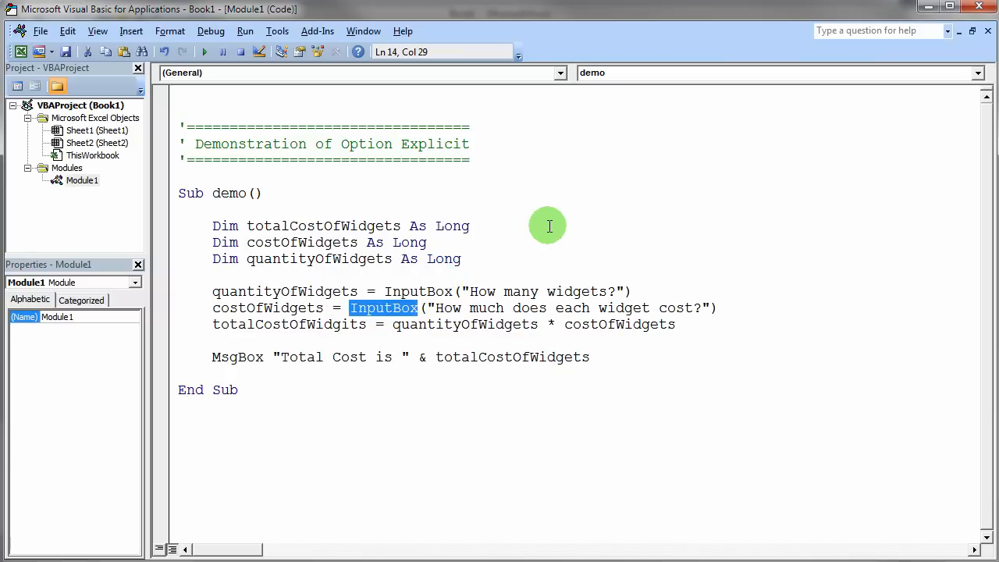
pyautogui.moveTo(578, 263)
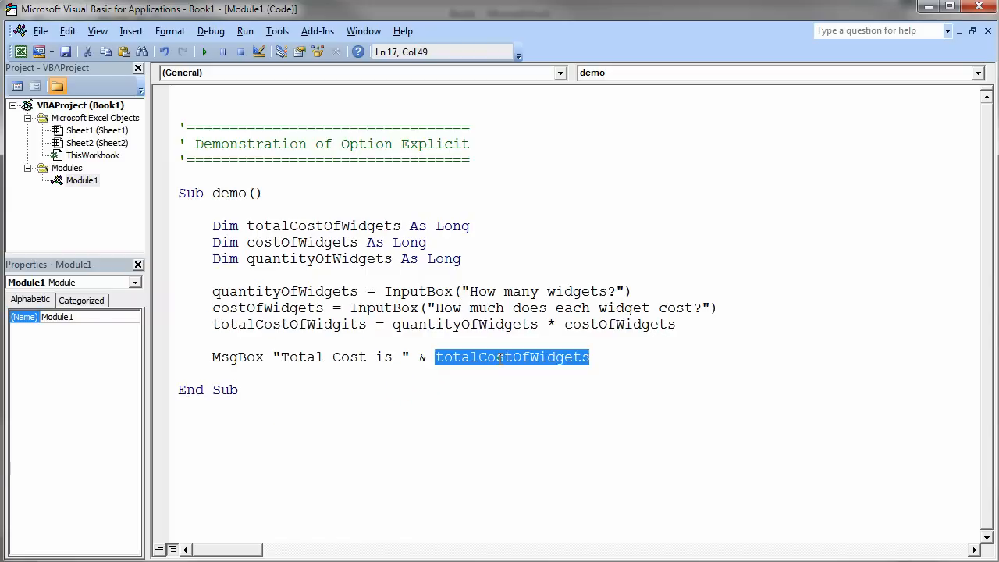
pyautogui.moveTo(481, 400)
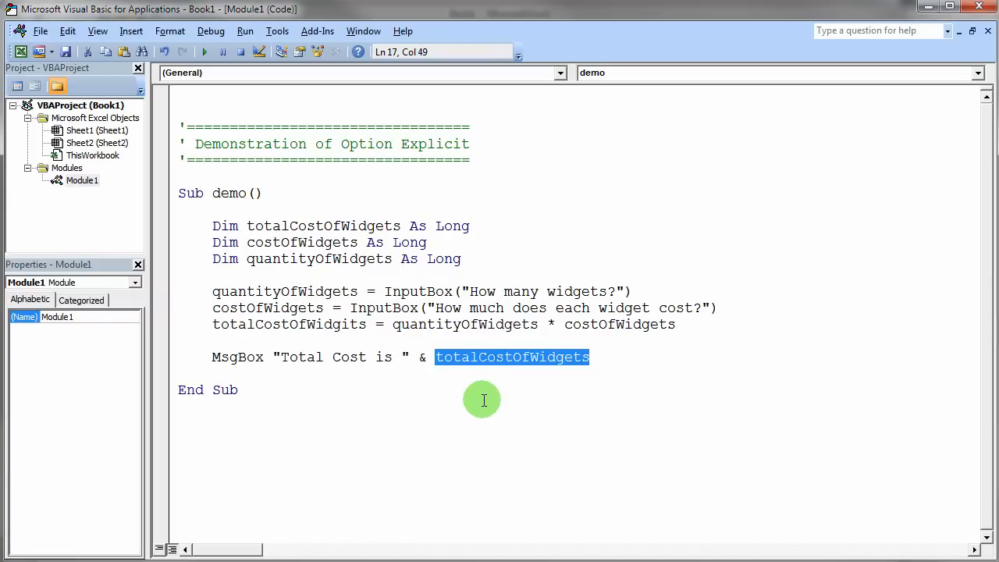
pyautogui.moveTo(303, 196)
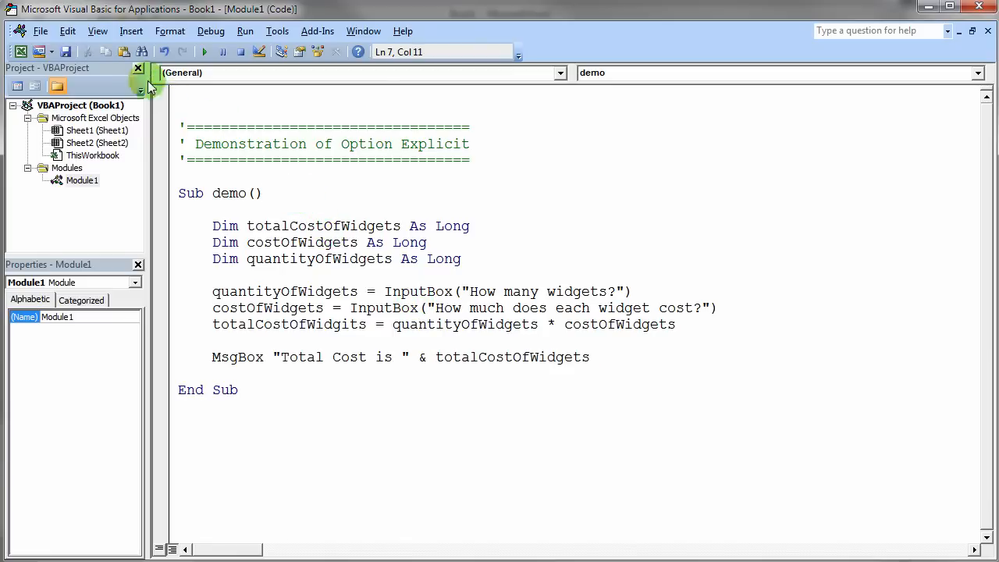
# Step: Run the demo macro, answer the quantity prompt and a cost of 10, and dismiss the Total Cost is 0 message
pyautogui.click(203, 52)
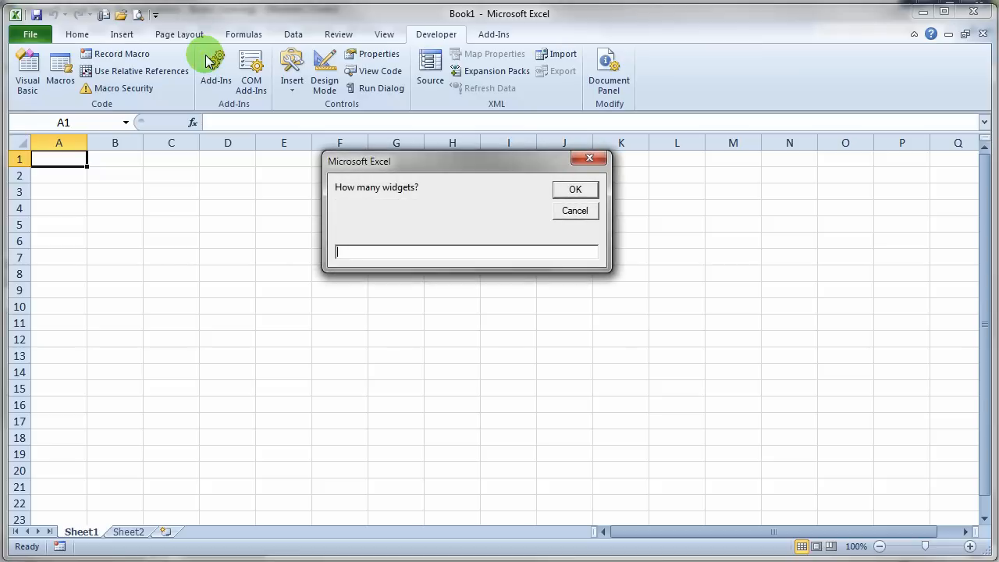
pyautogui.click(575, 189)
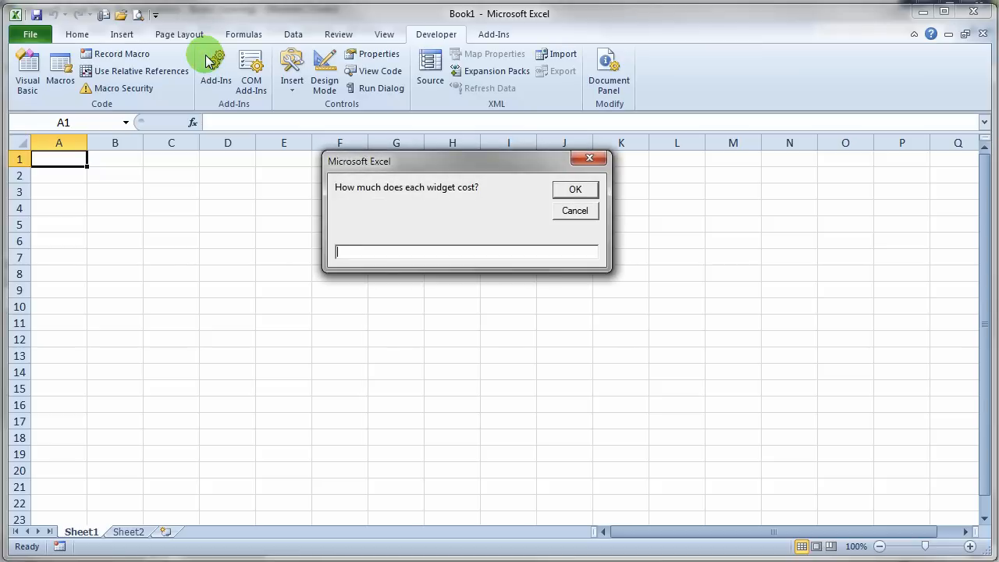
pyautogui.write('10')
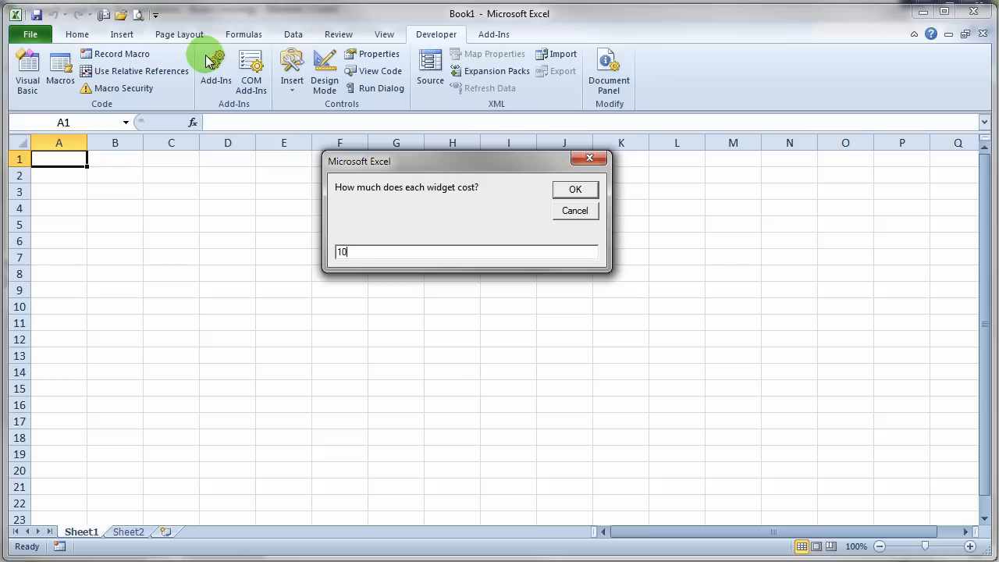
pyautogui.click(574, 189)
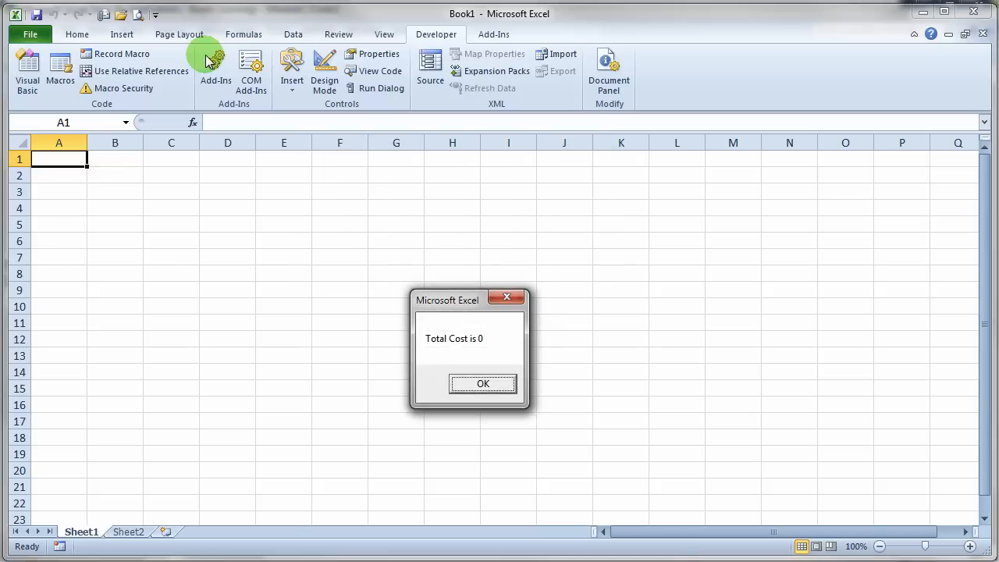
pyautogui.click(483, 384)
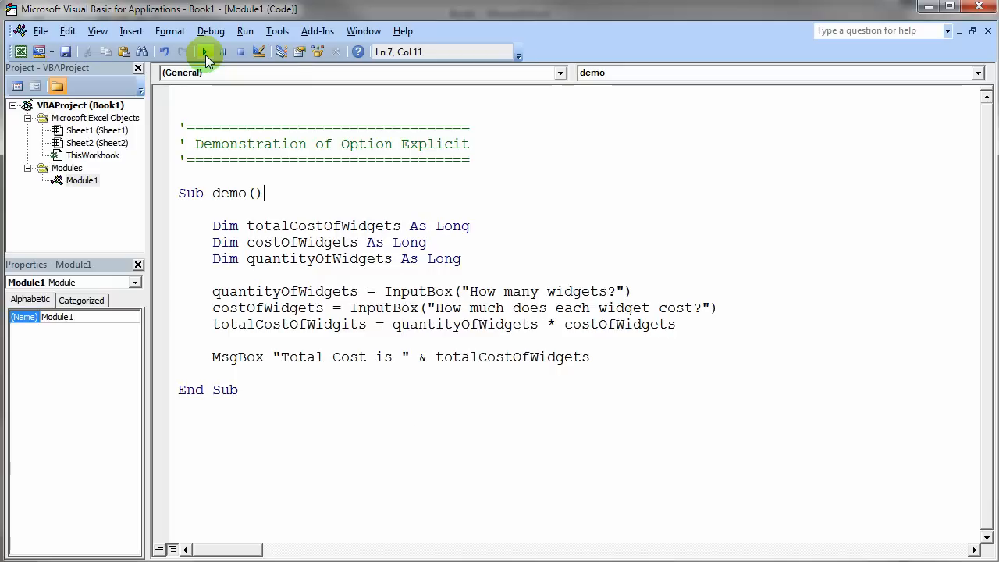
pyautogui.moveTo(204, 51)
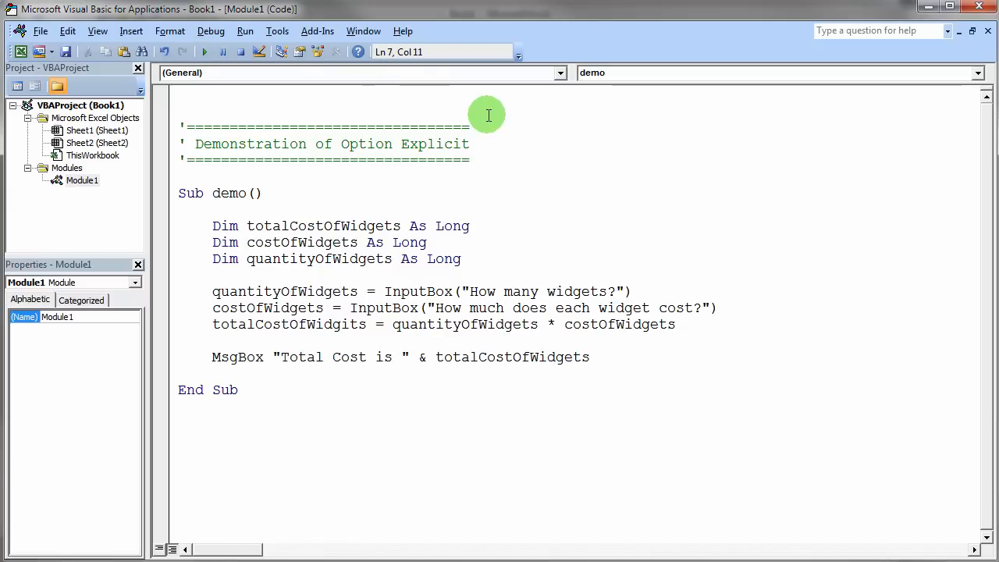
pyautogui.moveTo(315, 116)
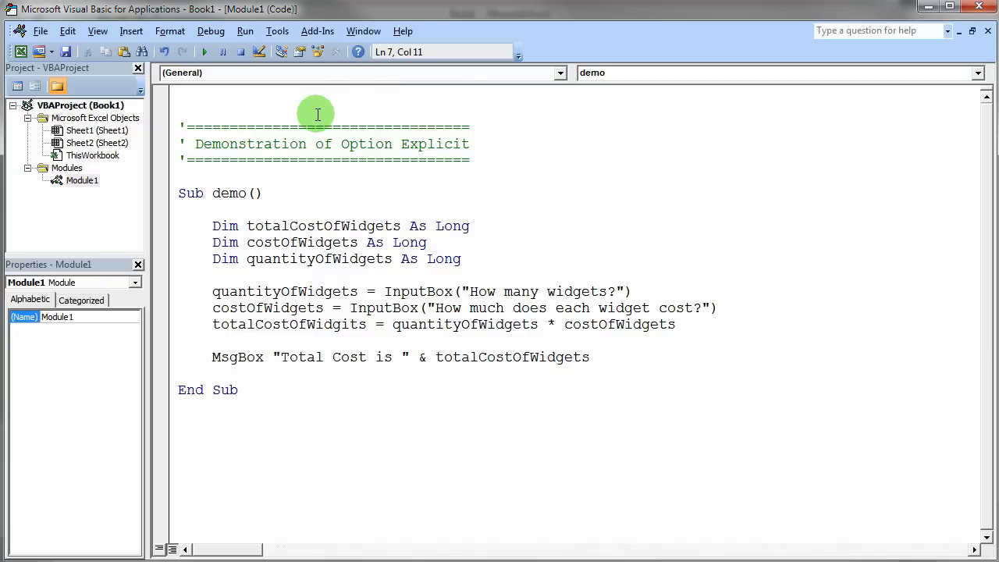
# Step: Add an Option Explicit line at the top of the module above the comment banner
pyautogui.click(273, 95)
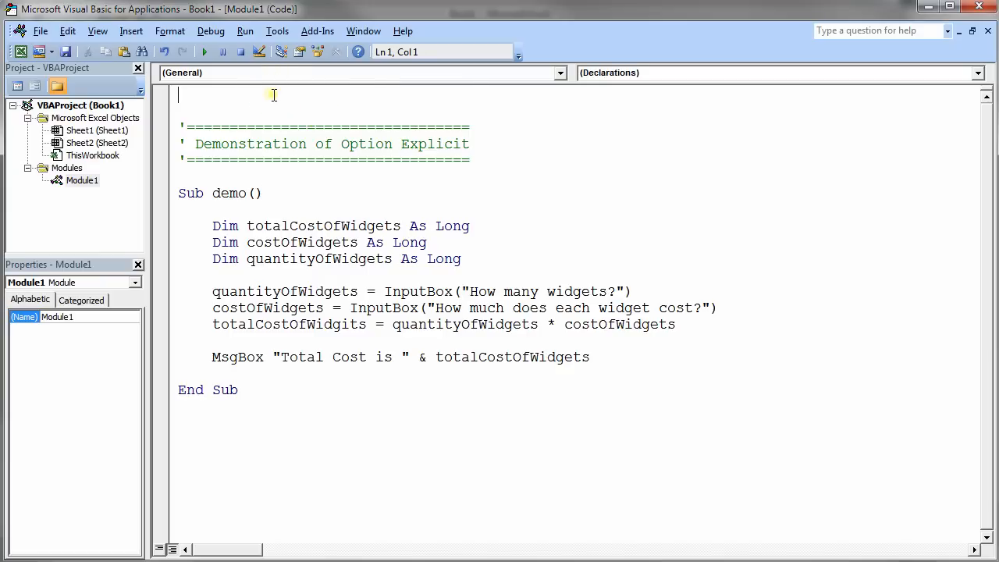
pyautogui.write('option explicit')
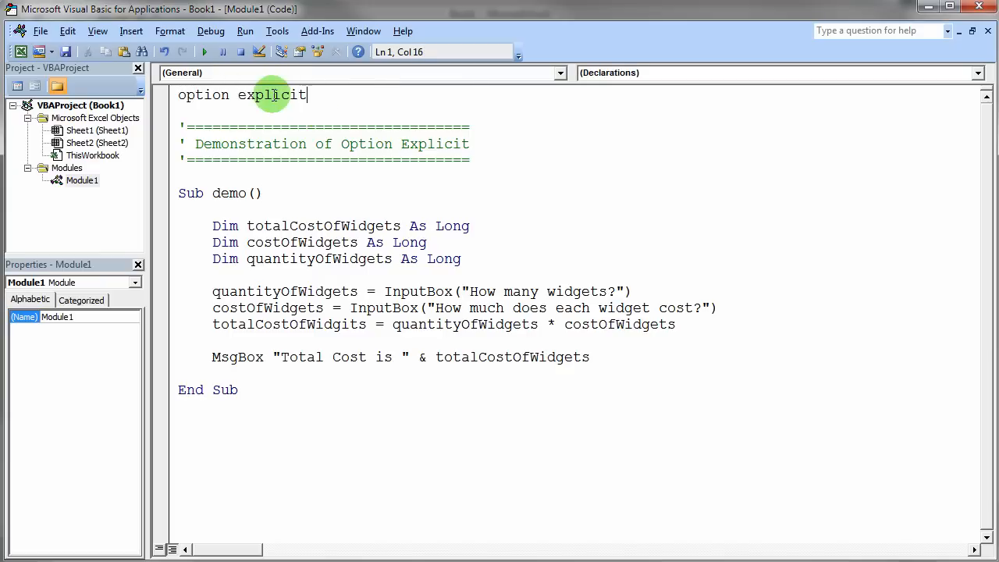
pyautogui.press('Return')
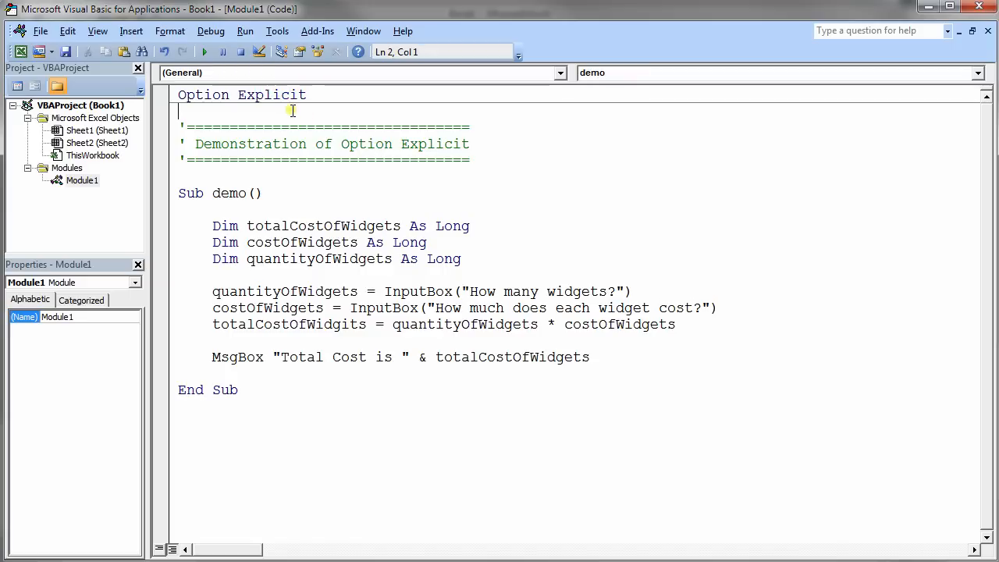
pyautogui.moveTo(250, 133)
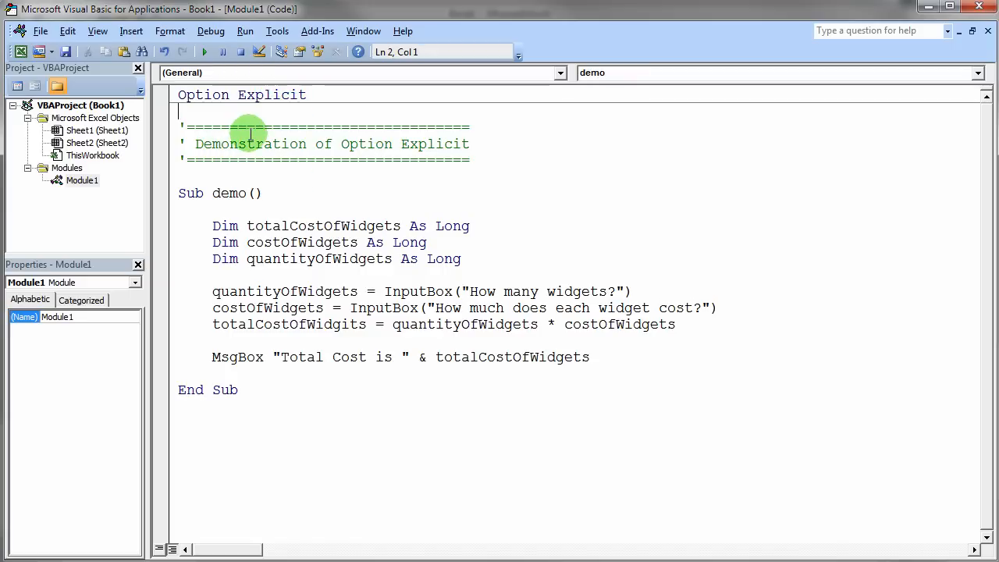
pyautogui.moveTo(206, 52)
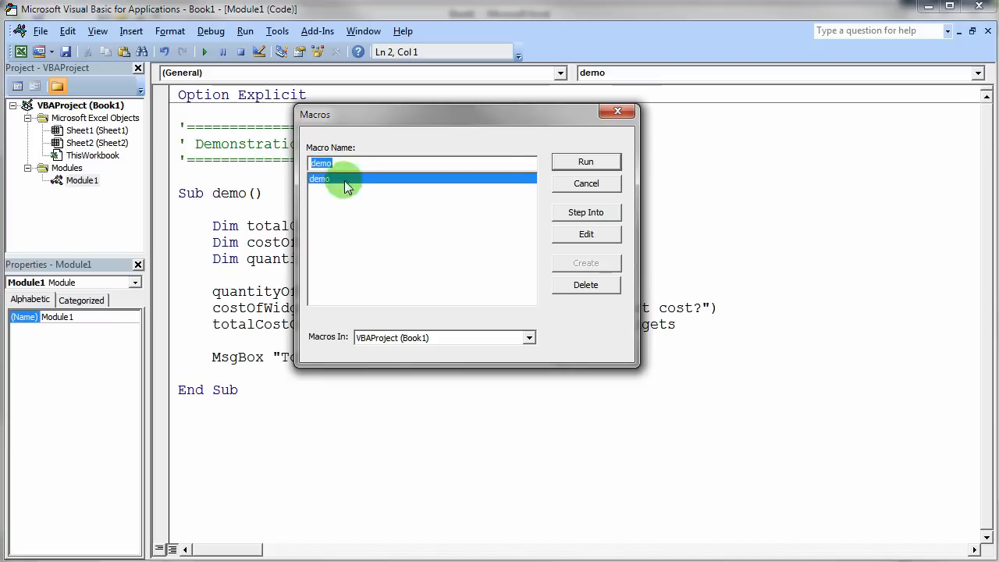
# Step: Run demo, move the 'Variable not defined' compile error aside to see totalCostOfWidgits, then dismiss it
pyautogui.click(586, 161)
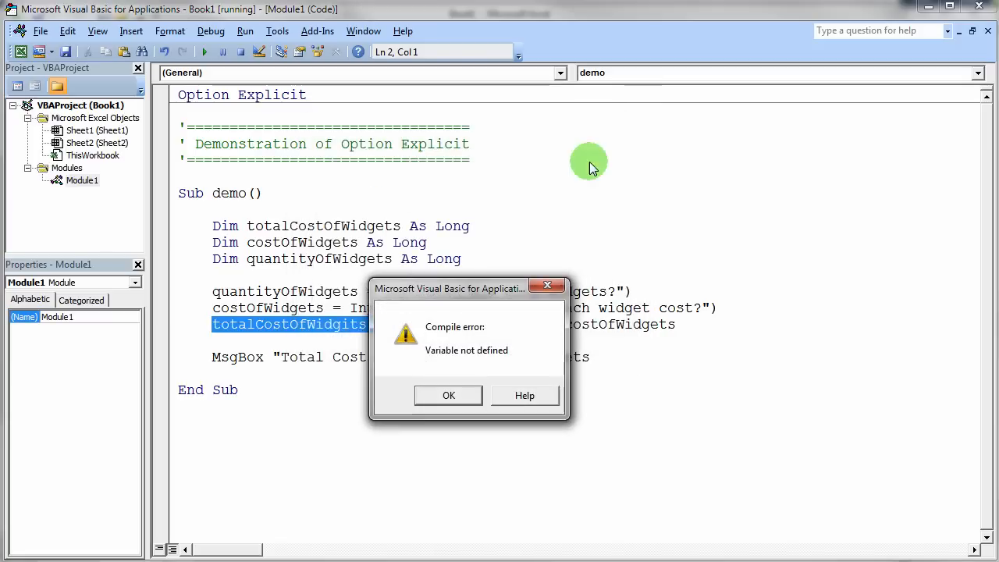
pyautogui.moveTo(450, 287); pyautogui.dragTo(730, 203)
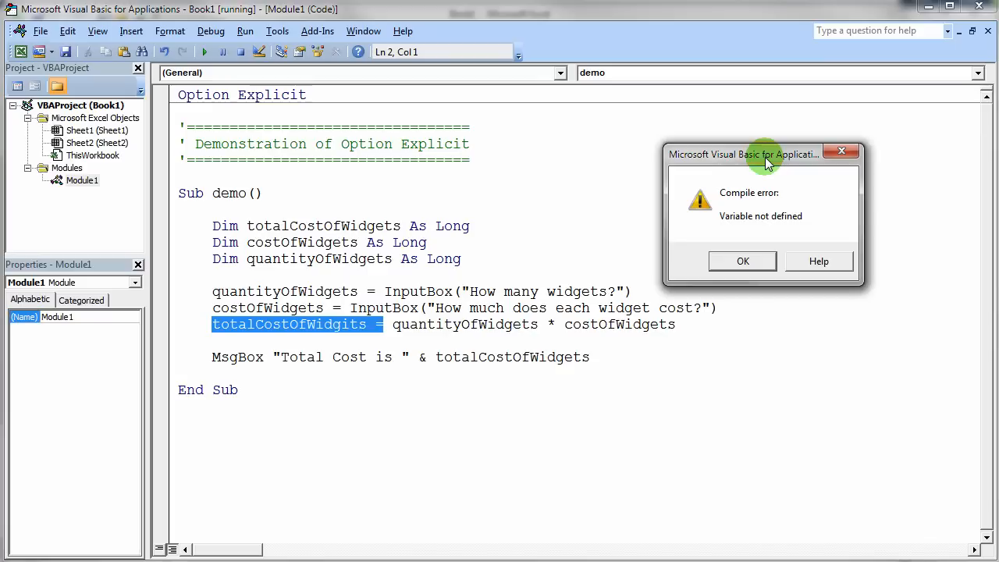
pyautogui.moveTo(456, 310)
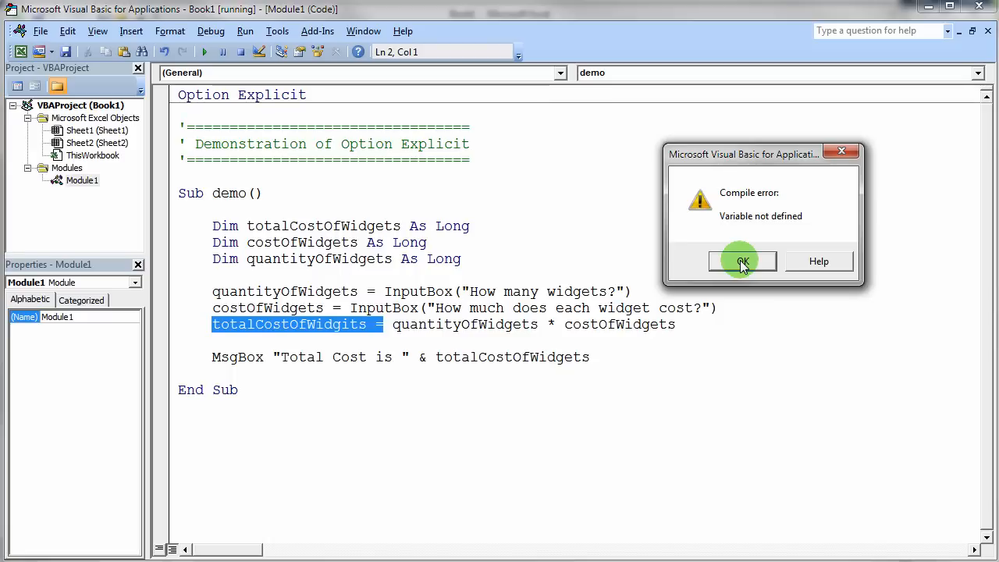
pyautogui.click(742, 260)
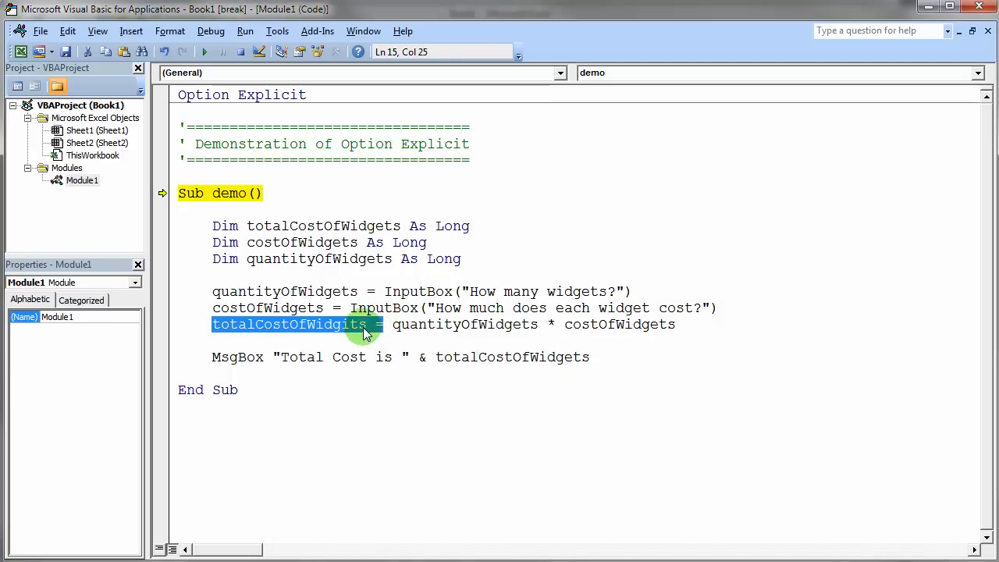
pyautogui.moveTo(240, 52)
pyautogui.write('e')
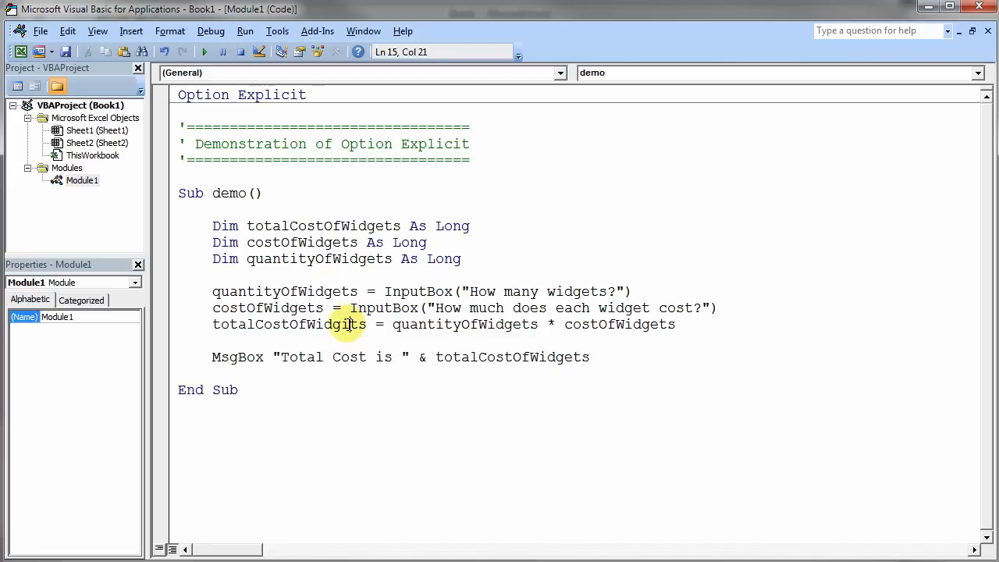
pyautogui.moveTo(295, 242)
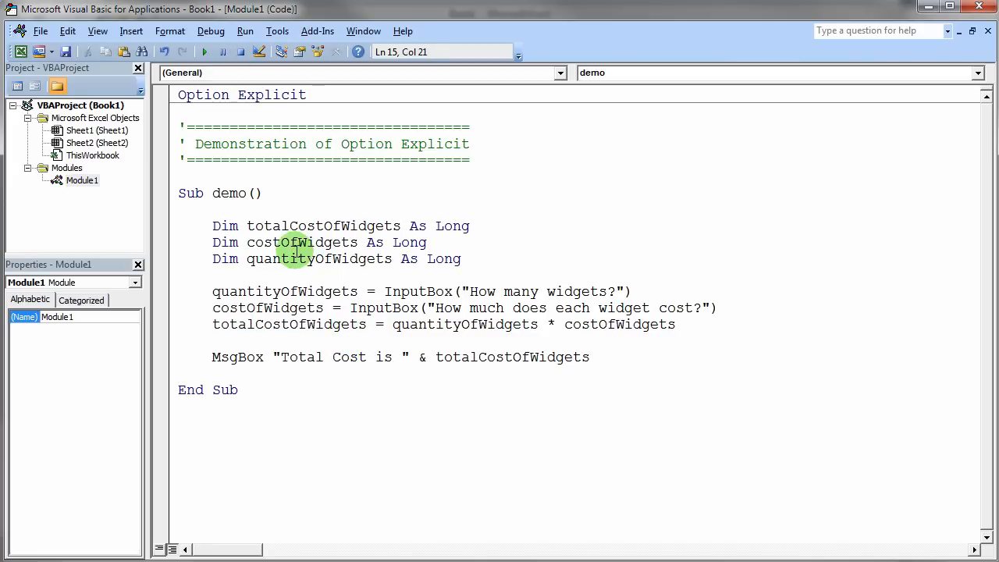
# Step: Select the misspelled totalCostOfWidgits on the calculation line to correct it to totalCostOfWidgets
pyautogui.doubleClick(237, 356)
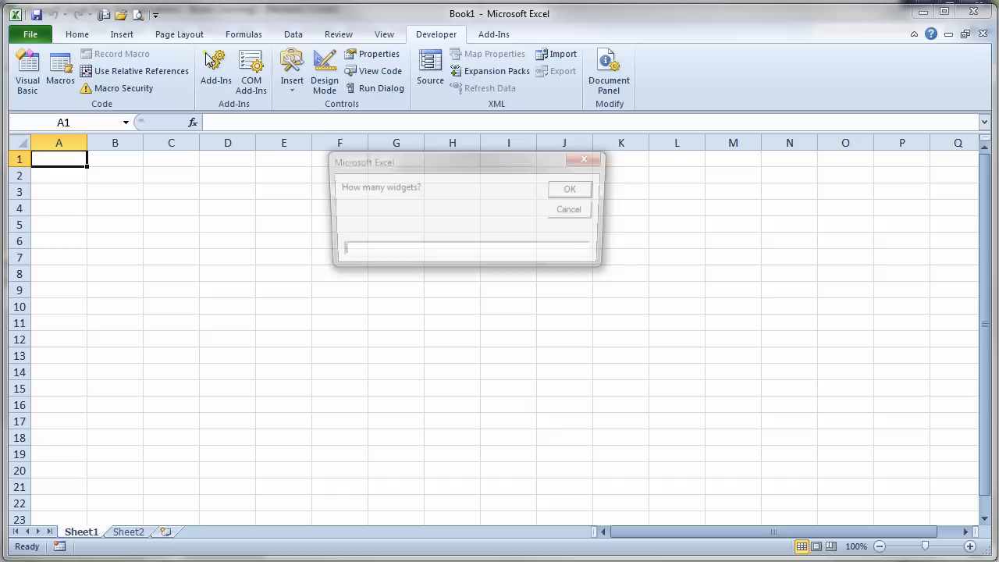
# Step: Answer 5 widgets and the cost prompt, then close the Total Cost is 50 message
pyautogui.write('5')
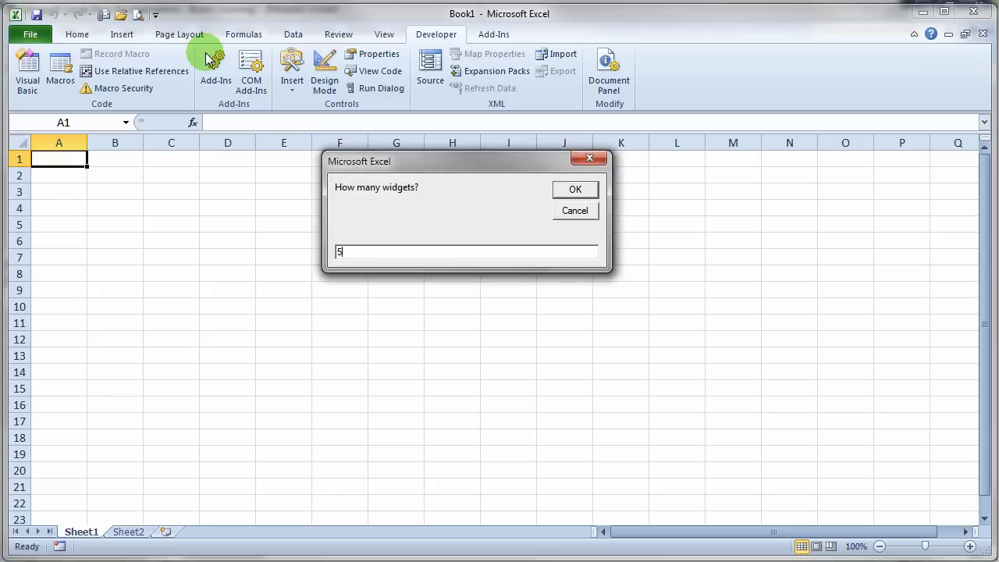
pyautogui.click(575, 189)
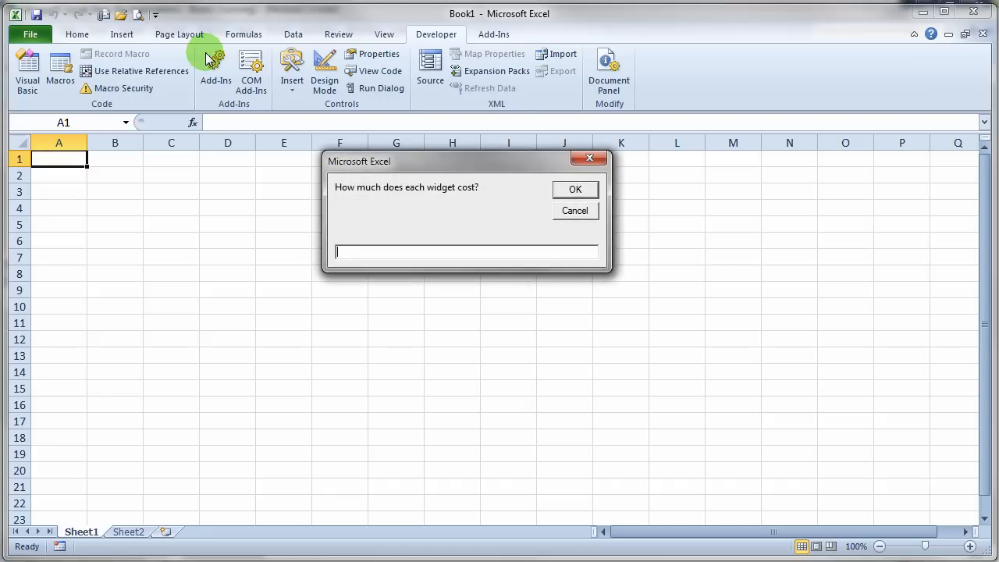
pyautogui.click(574, 189)
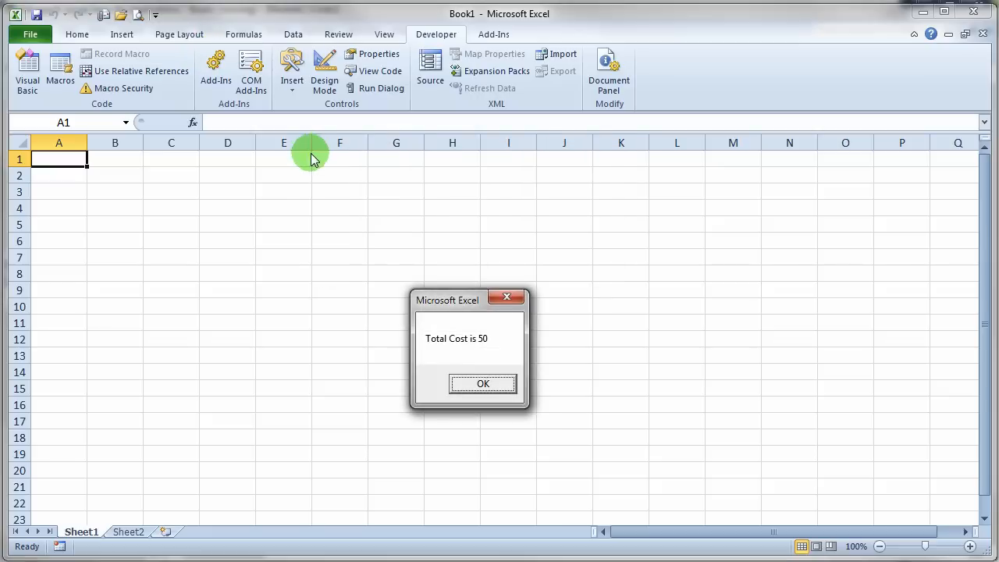
pyautogui.moveTo(490, 356)
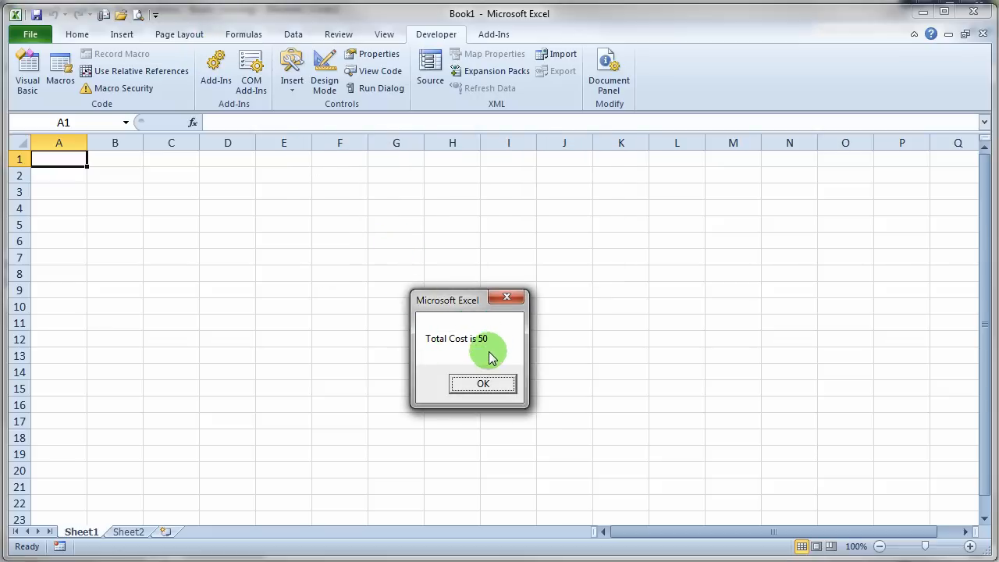
pyautogui.click(483, 384)
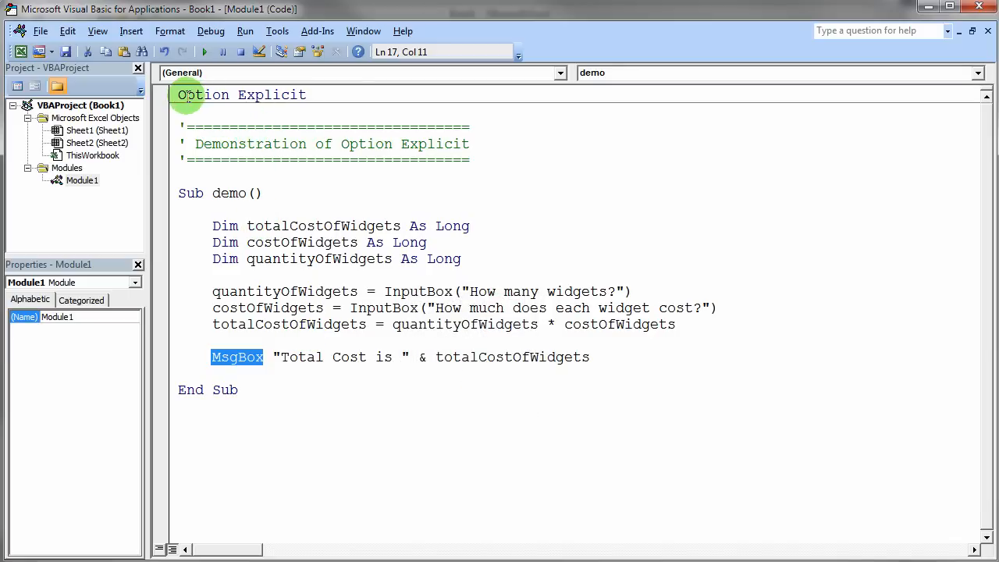
pyautogui.doubleClick(271, 95)
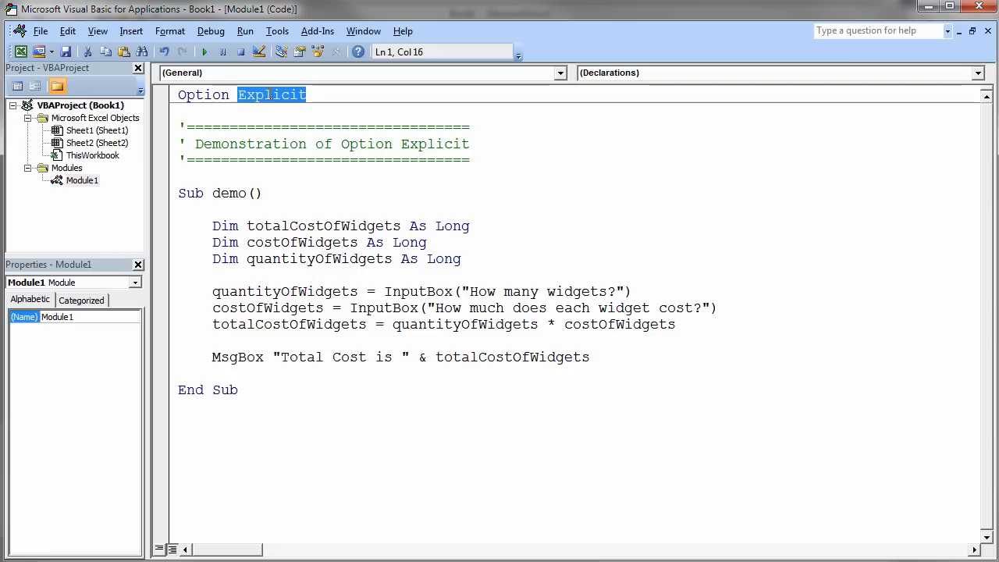
pyautogui.moveTo(269, 96)
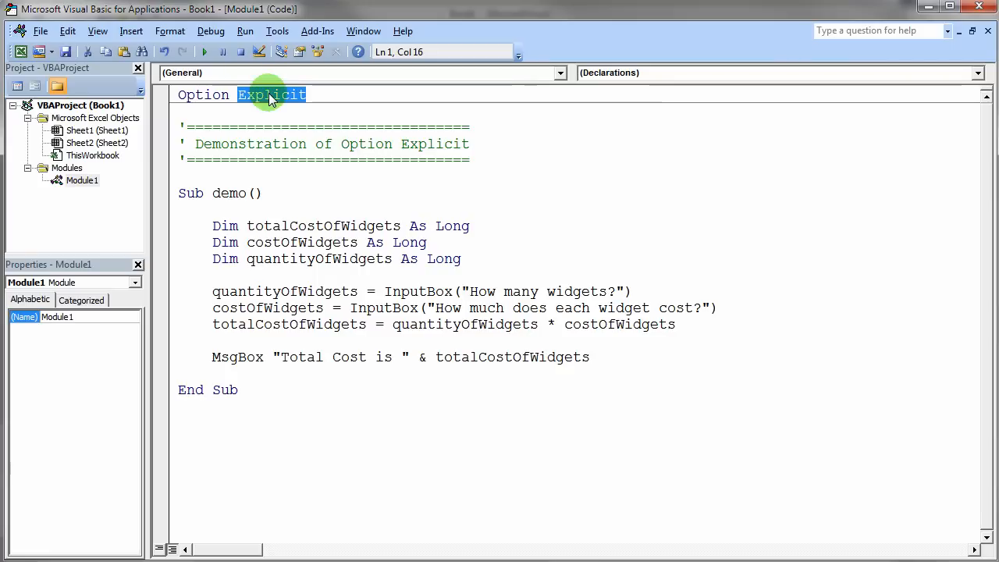